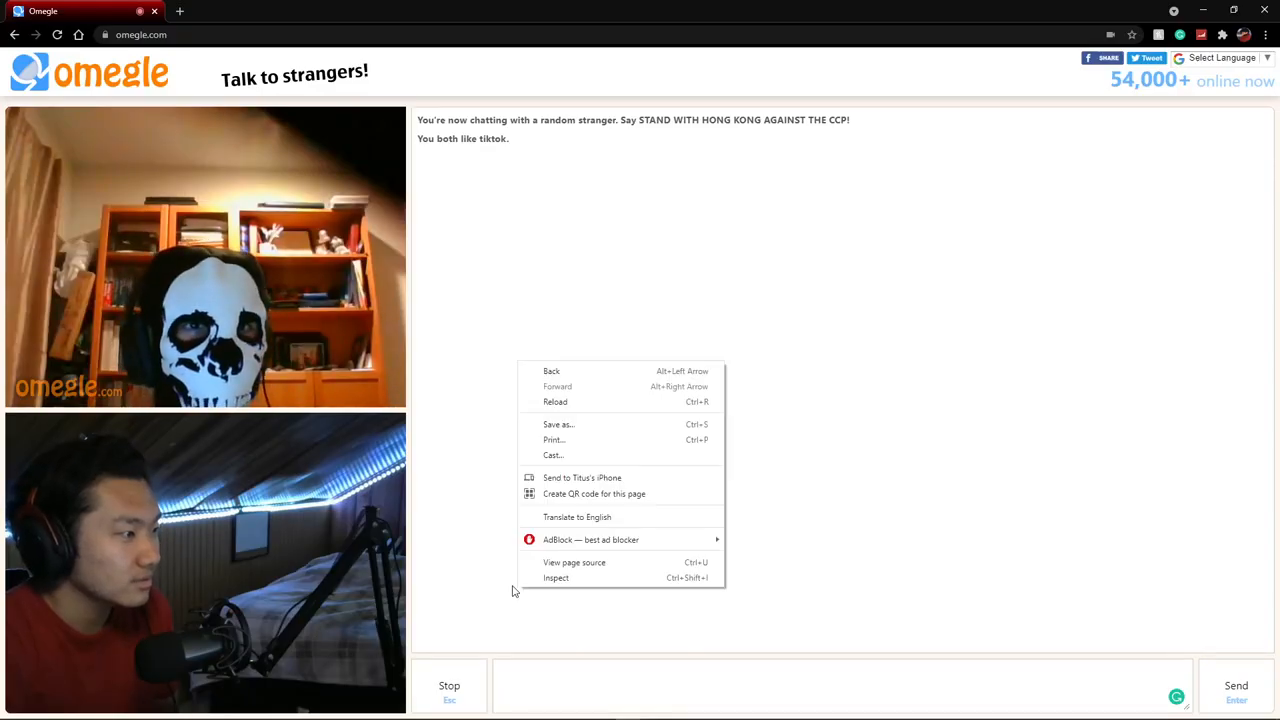
click(488, 584)
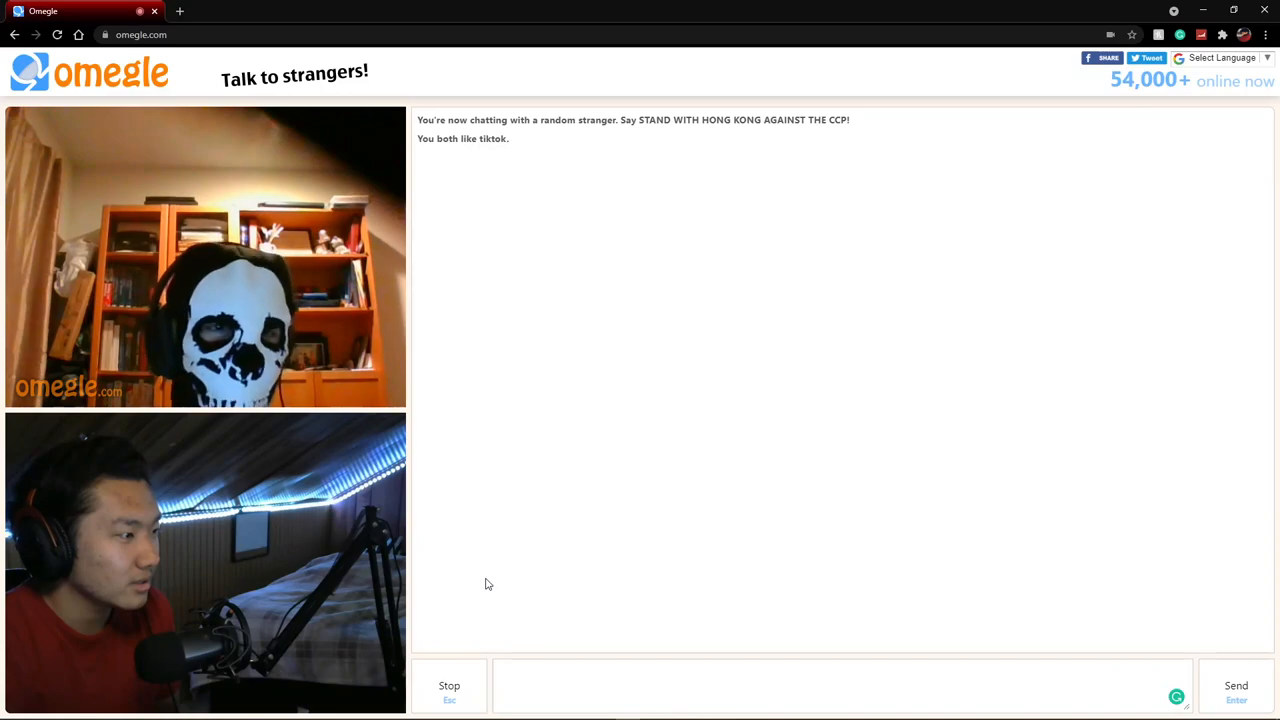